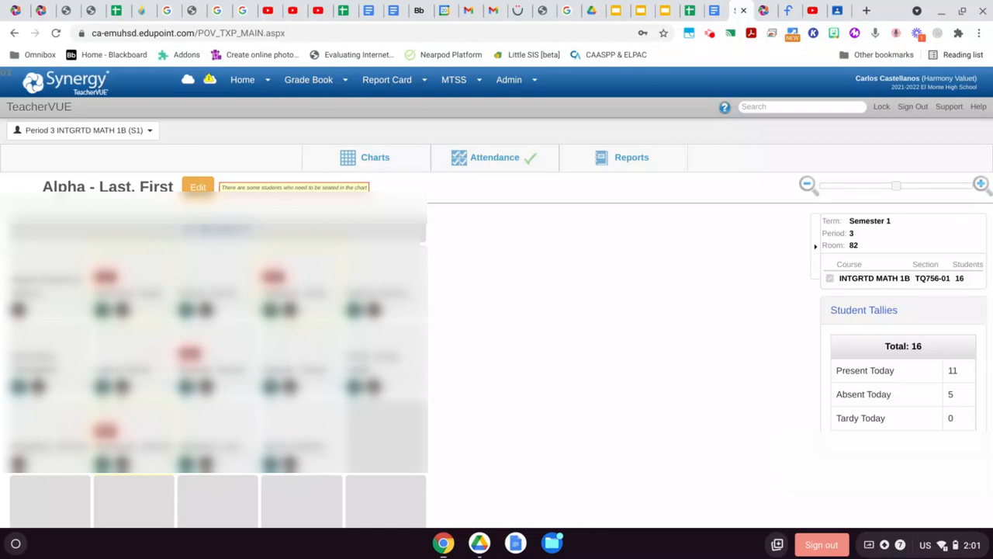
mouse_move(174, 164)
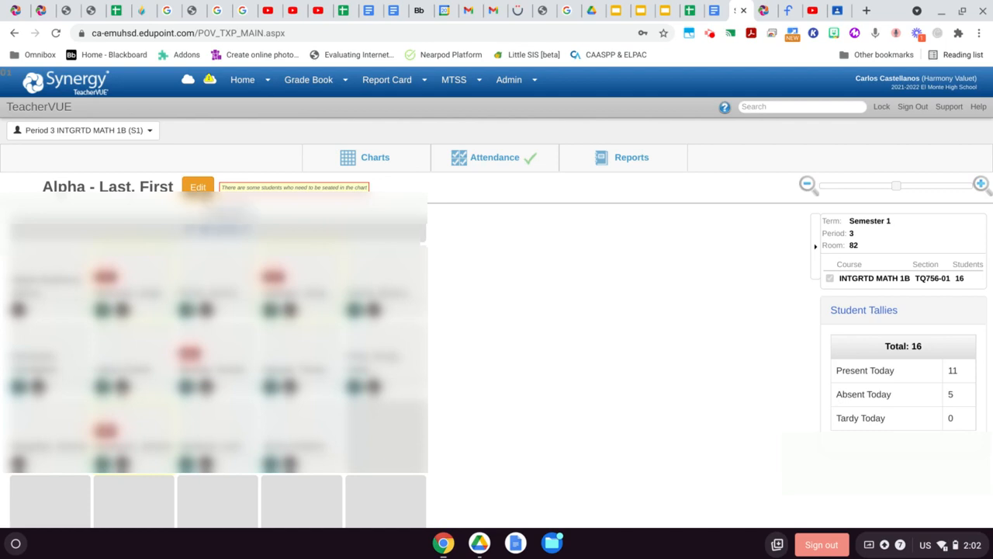
- Begin editing the Alpha - Last, First chart and review its configuration, names shown Last, First
left_click(199, 186)
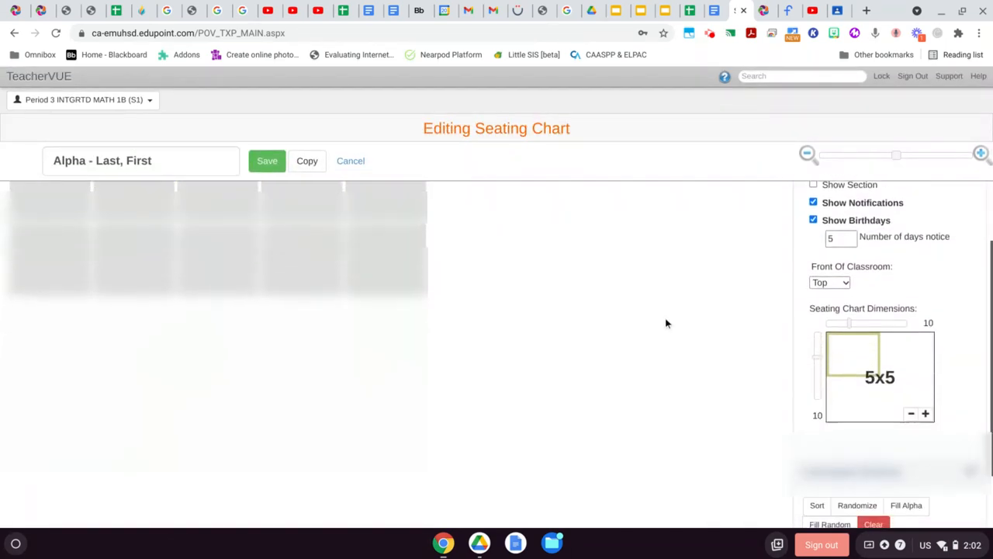
scroll("down", 3)
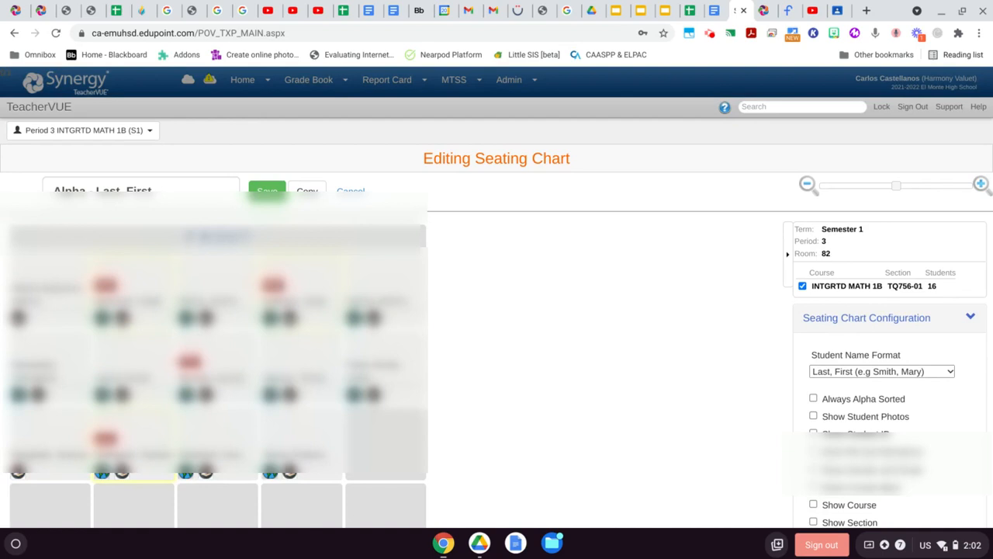
mouse_move(650, 312)
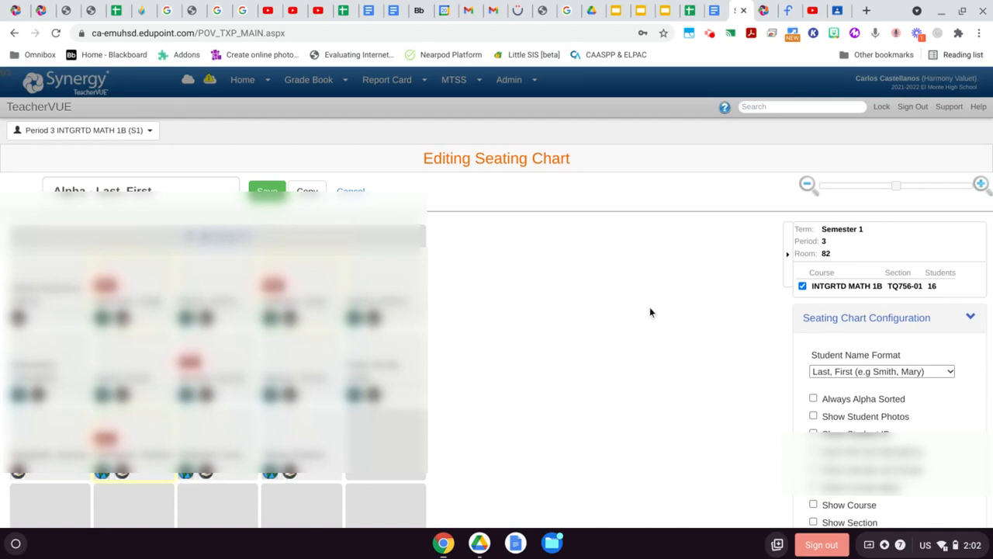
- Reveal the Unassigned Students section with Sort, Randomize and Fill options beside the 5x5 layout
scroll("down", 3)
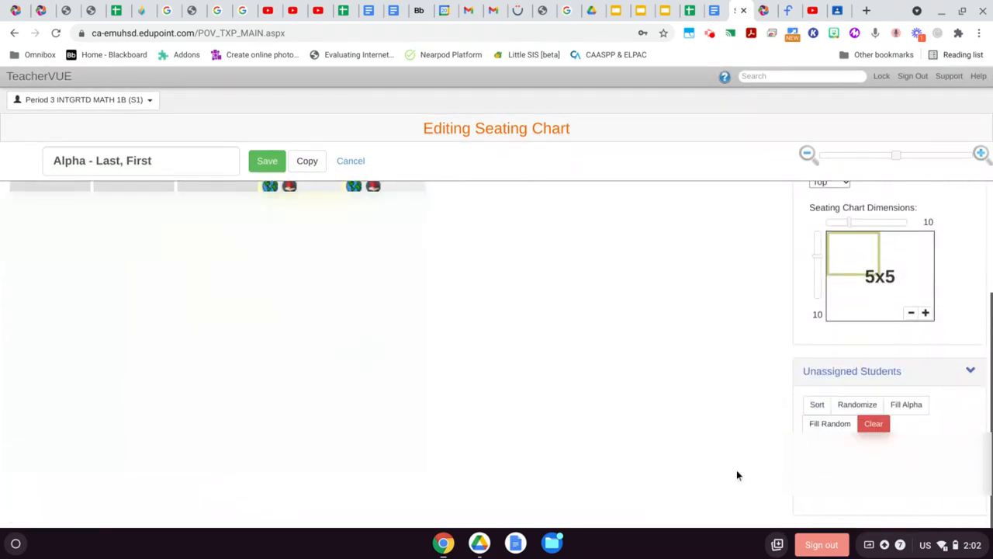